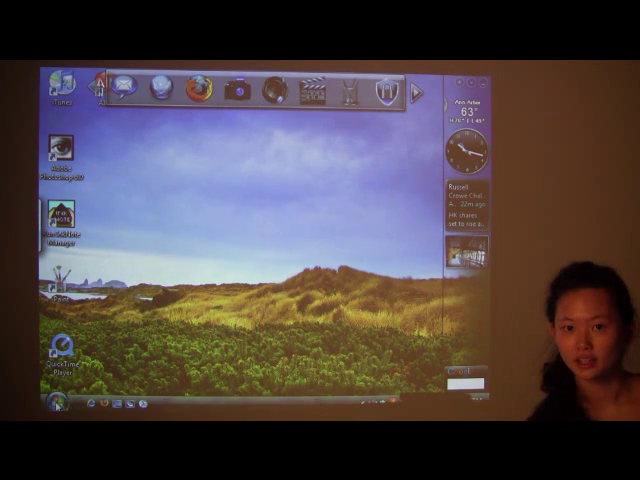
# Open the Vista Start menu from the desktop.
pyautogui.click(63, 403)
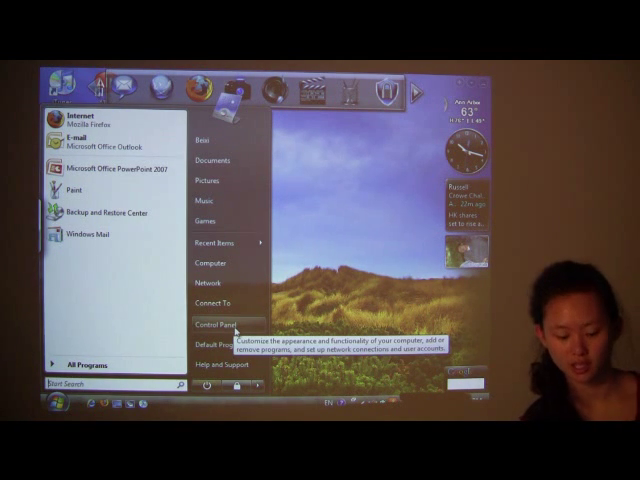
# Open Control Panel and switch it to Classic View.
pyautogui.click(210, 326)
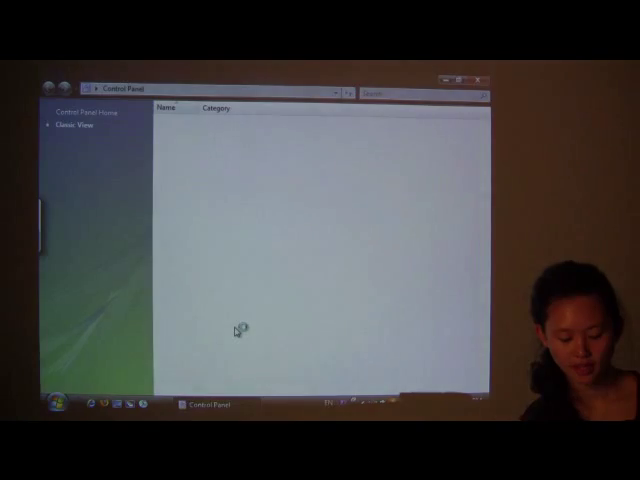
pyautogui.click(76, 126)
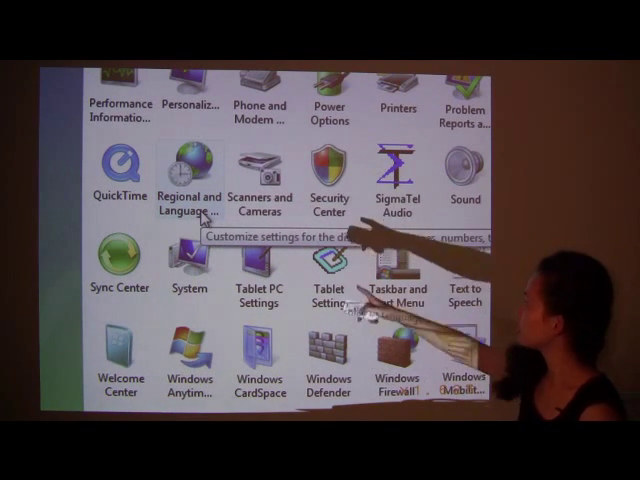
pyautogui.moveTo(400, 300)
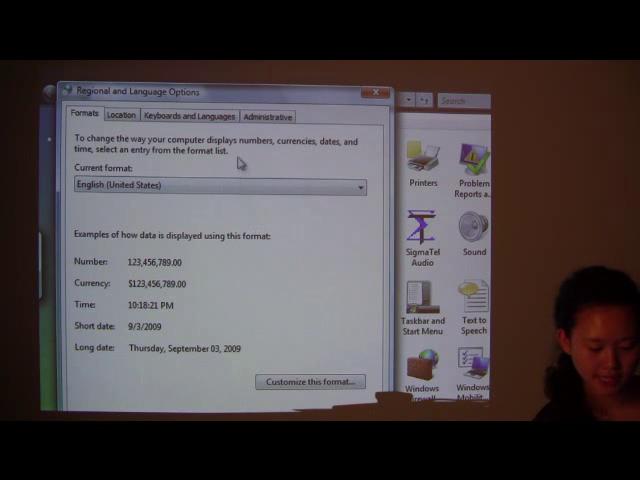
# Show the Keyboards and Languages tab of Regional and Language Options.
pyautogui.click(200, 116)
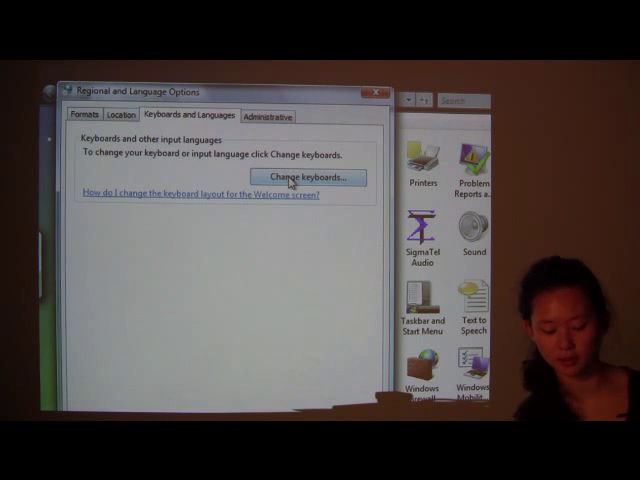
# Open Change keyboards to list the installed English, Chinese QuanPin and Spanish keyboards.
pyautogui.click(308, 177)
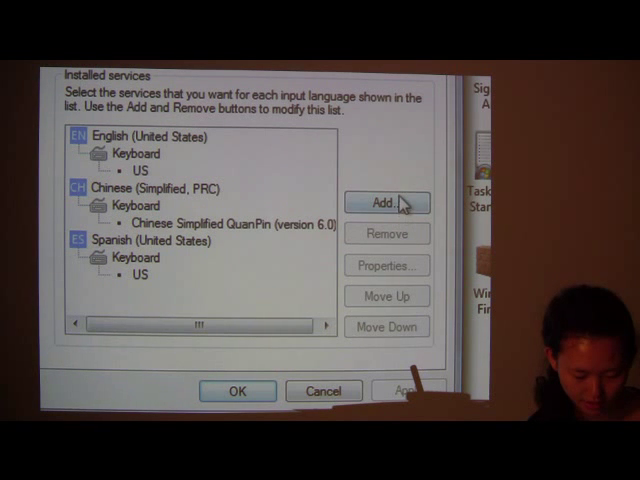
# Open the Add Input Language list and scroll to Chinese (Simplified, PRC).
pyautogui.click(386, 202)
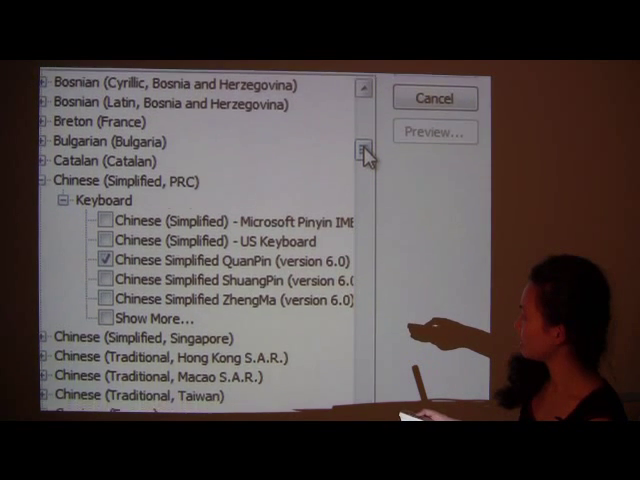
pyautogui.scroll(-3)
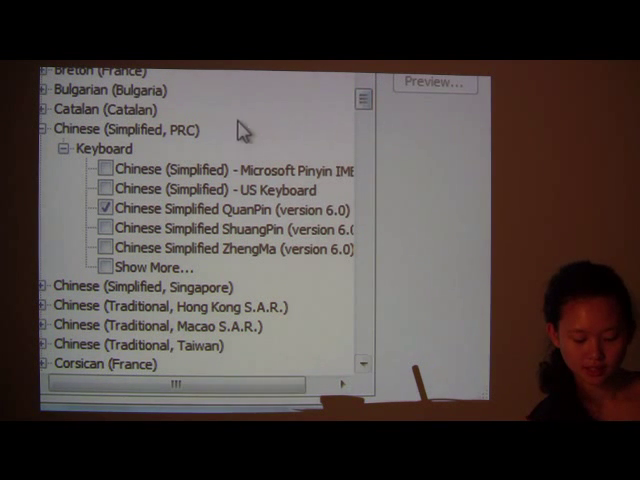
# Tick Chinese Simplified QuanPin (version 6.0) under Chinese (Simplified, PRC) to add it.
pyautogui.click(130, 129)
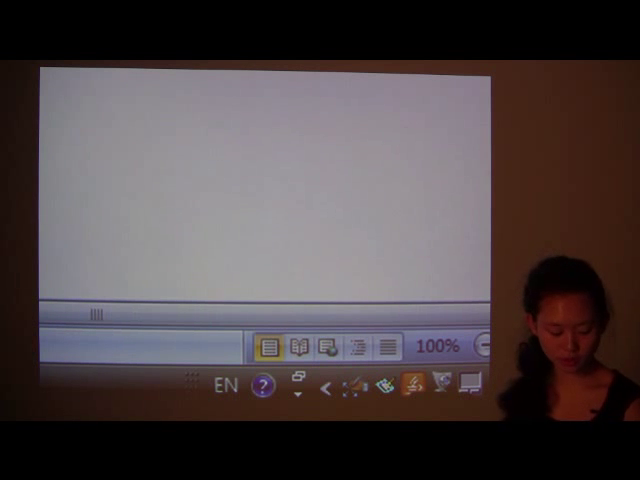
pyautogui.press('ctrl')
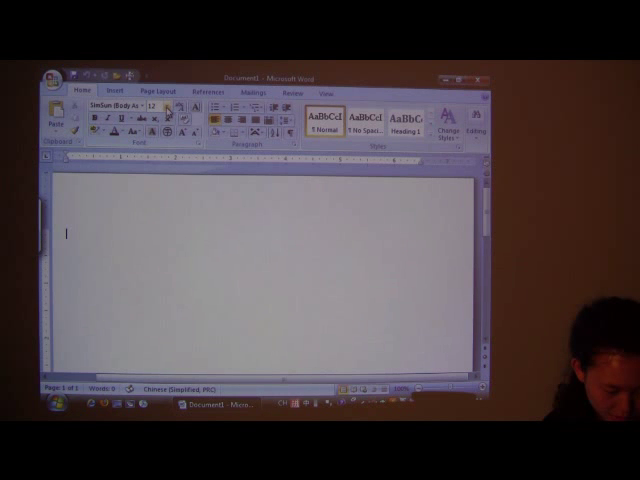
# Set the Word font size to 72 from the Font Size dropdown.
pyautogui.click(160, 107)
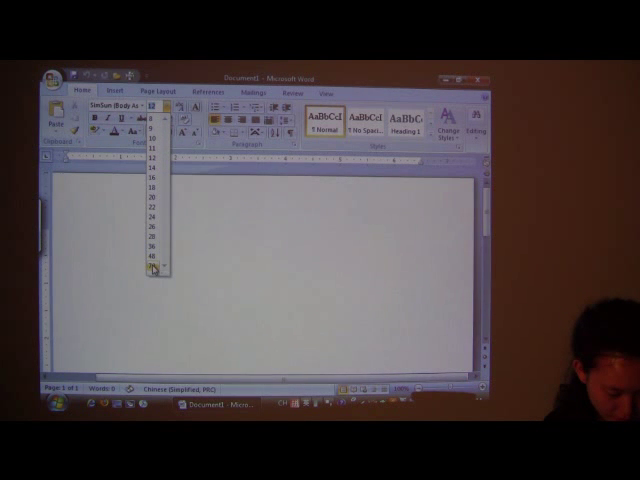
pyautogui.click(156, 268)
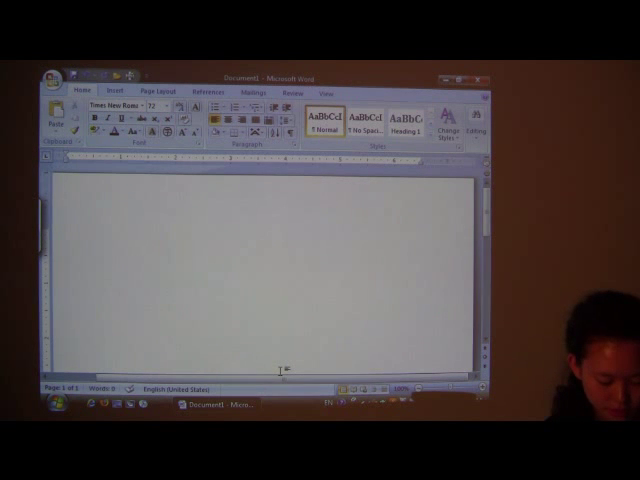
# Type 'English' at 72 pt and start a new line.
pyautogui.write('English')
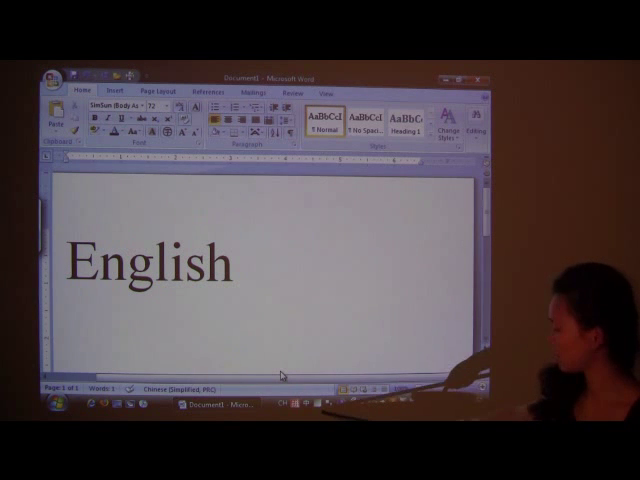
pyautogui.press('enter')
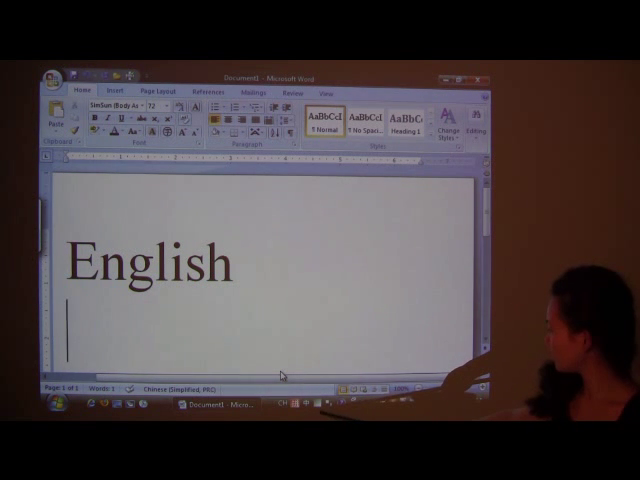